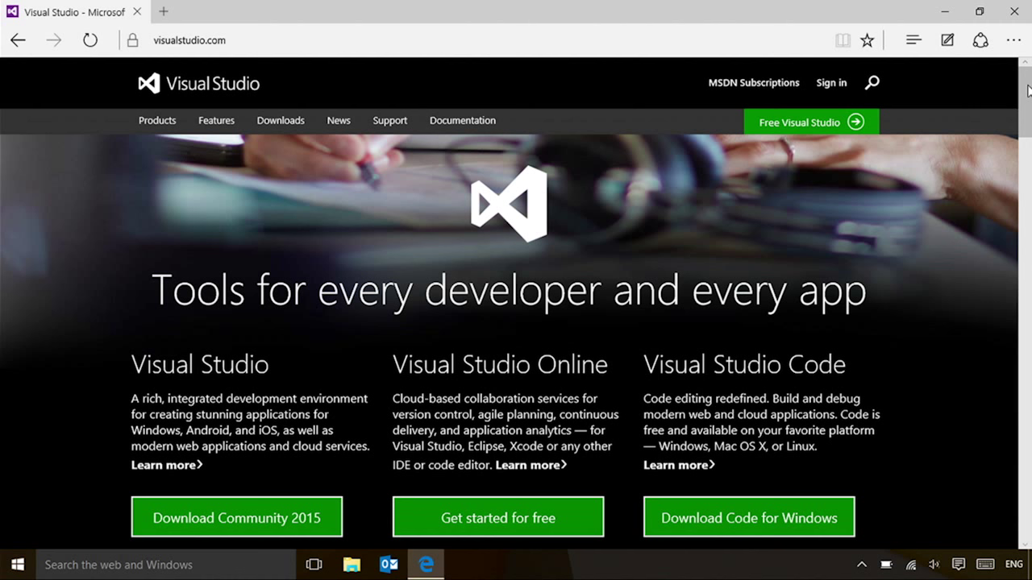
# Scroll visualstudio.com down to the Visual Studio Enterprise 2015 download section
pyautogui.scroll(-3)
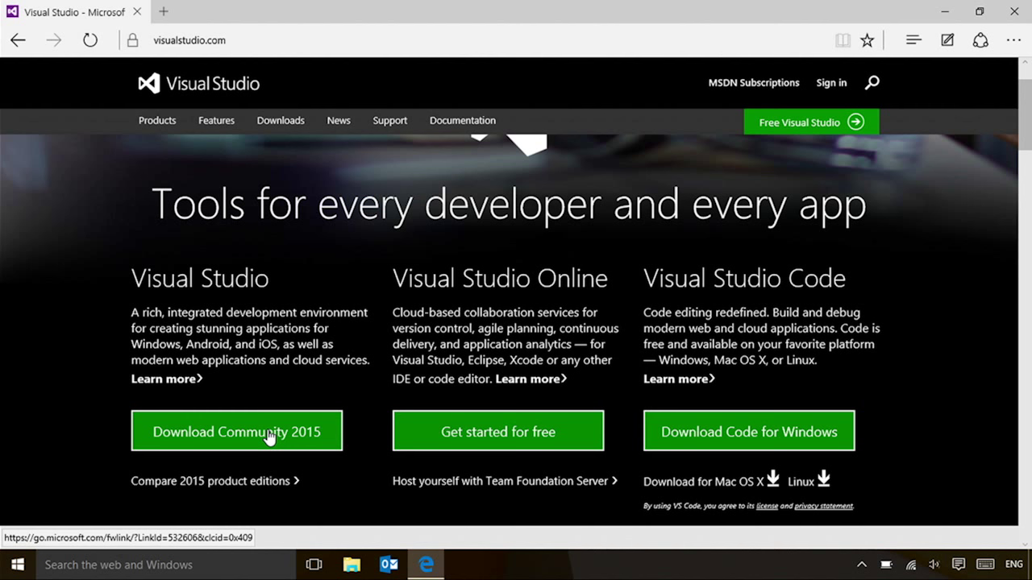
pyautogui.moveTo(1025, 127)
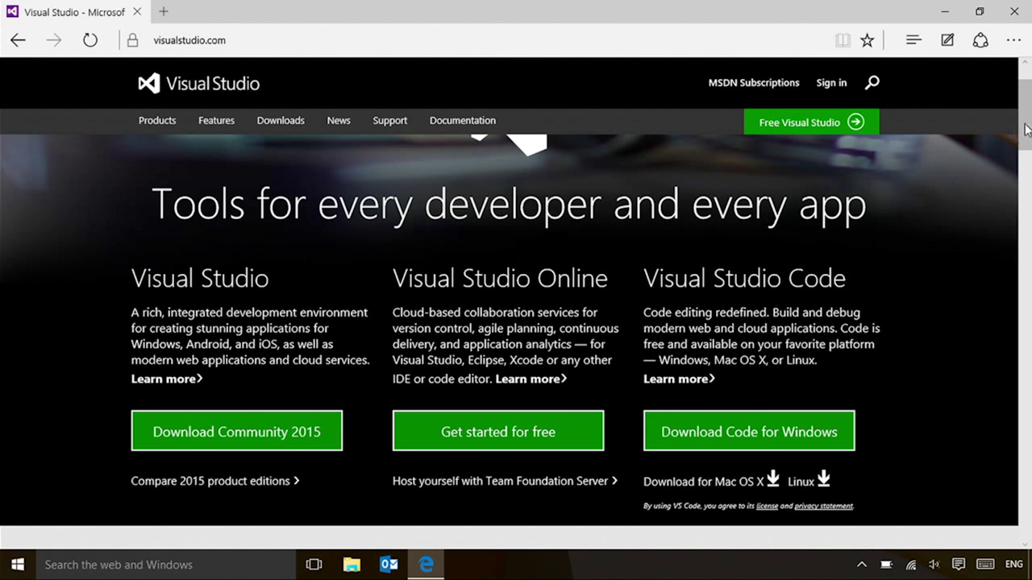
pyautogui.scroll(-3)
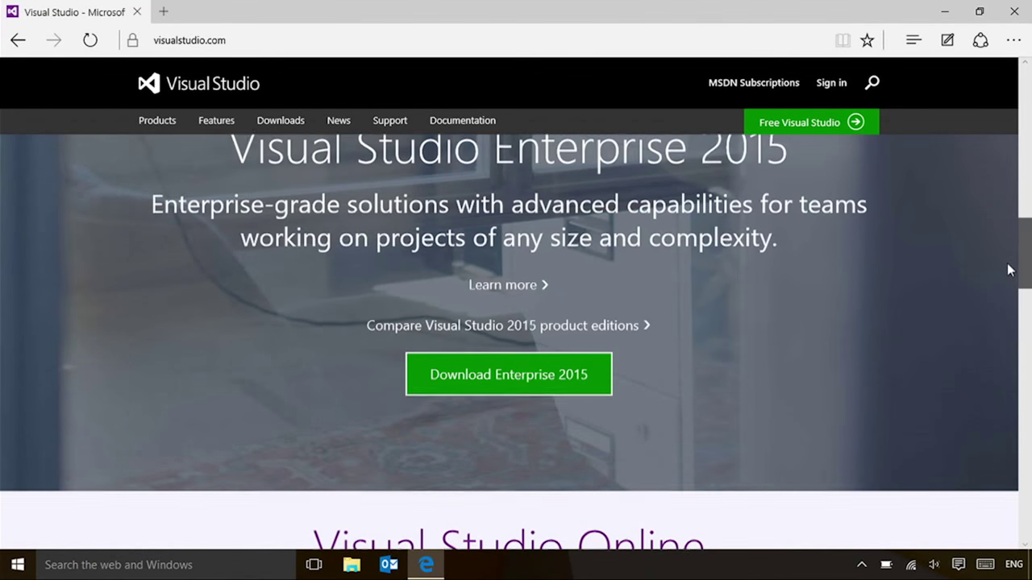
pyautogui.moveTo(530, 381)
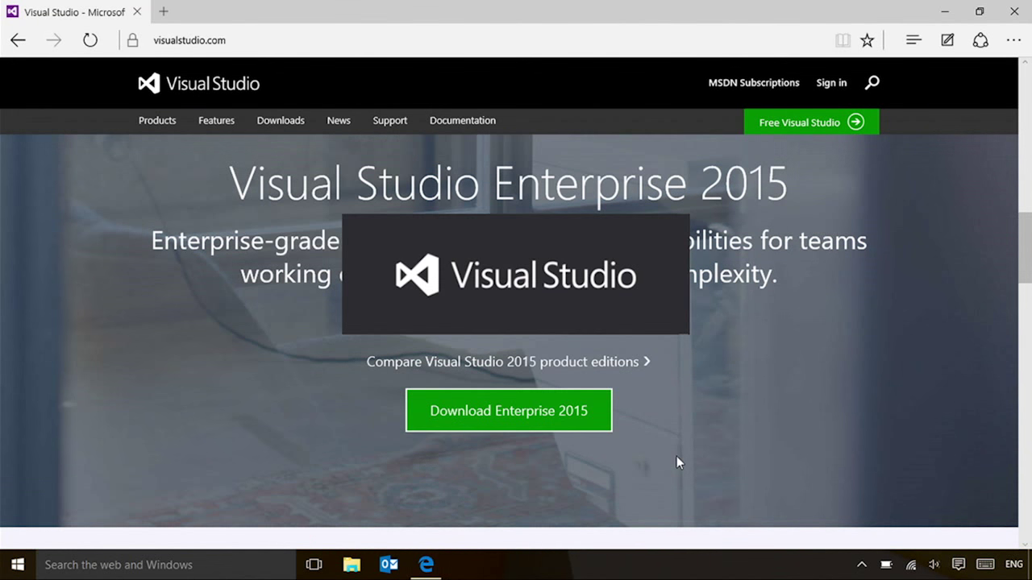
# Launch the Enterprise 2015 installer to reach its install location and Typical/Custom choices
pyautogui.click(508, 410)
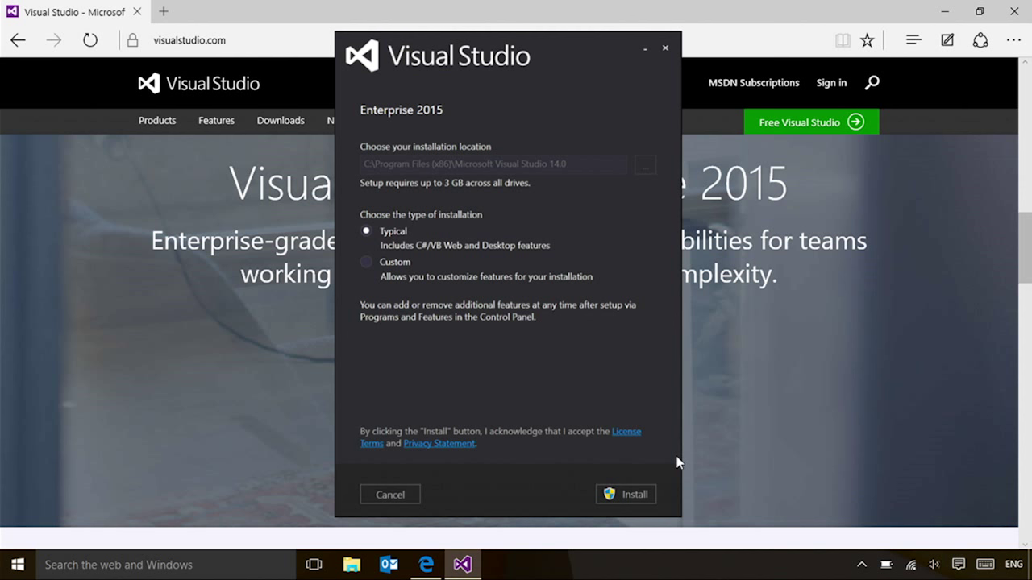
pyautogui.moveTo(393, 296)
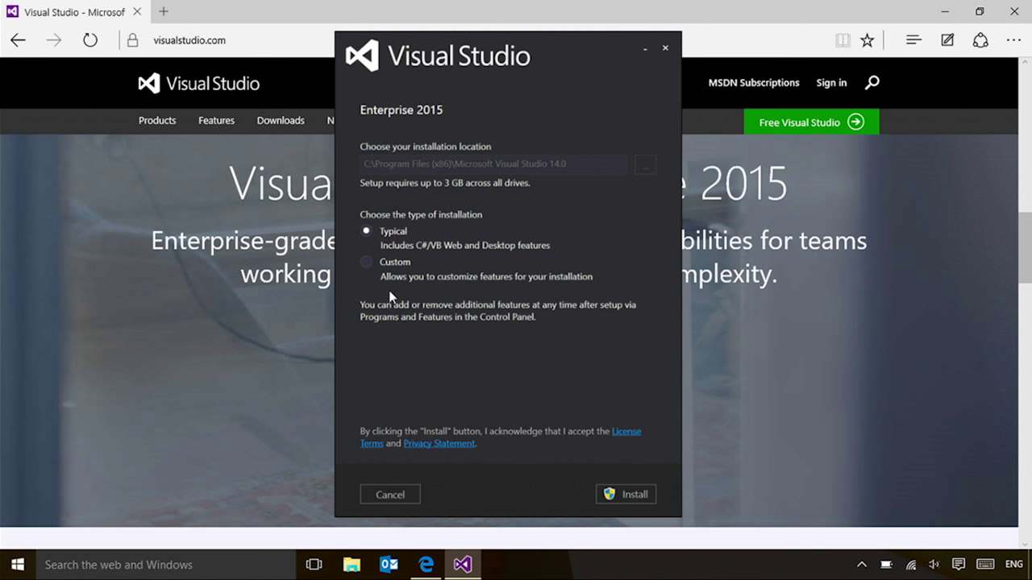
# Choose Custom setup, add Universal Windows App Development Tools, and review the 11 GB summary
pyautogui.click(367, 261)
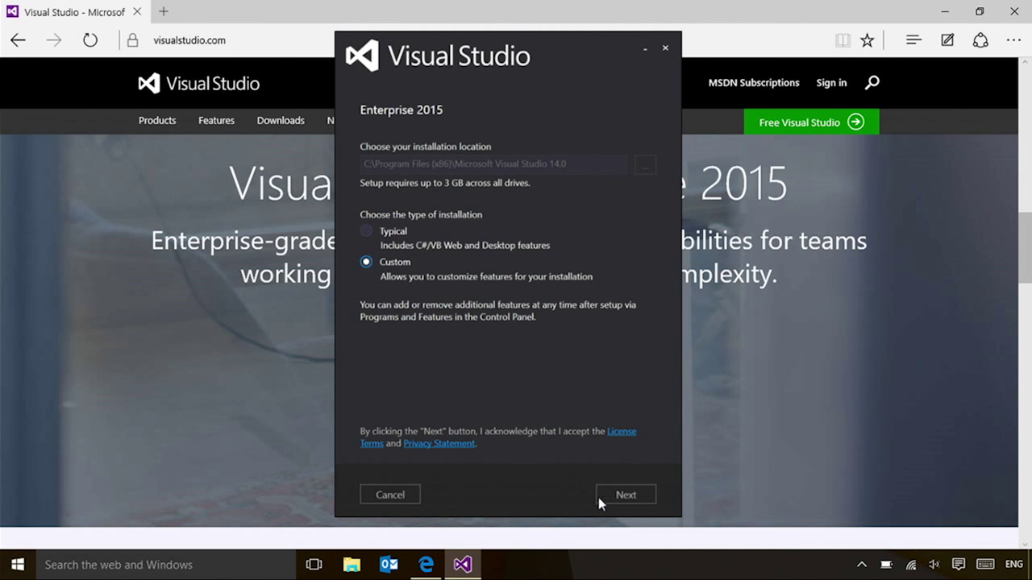
pyautogui.click(625, 495)
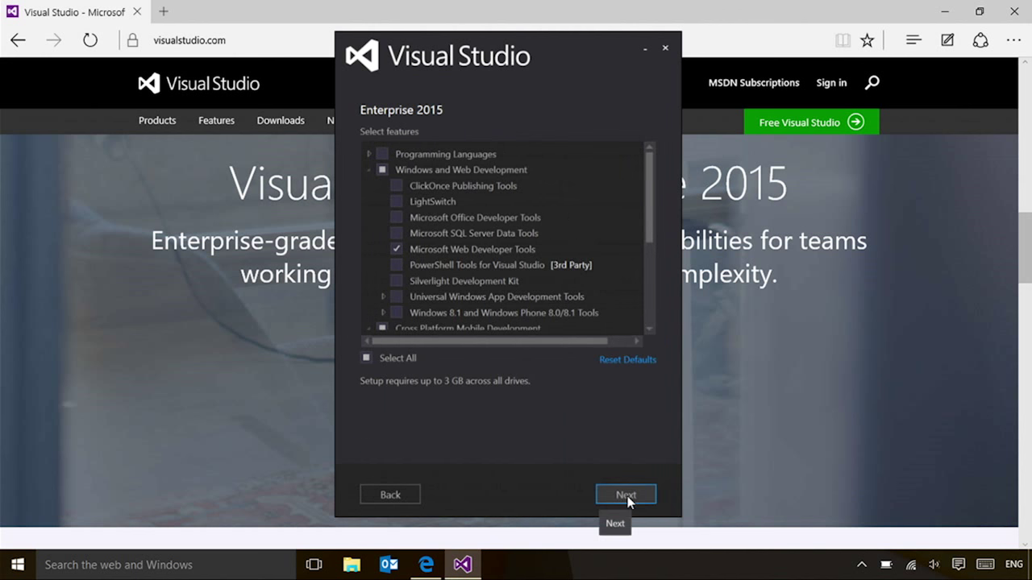
pyautogui.moveTo(397, 297)
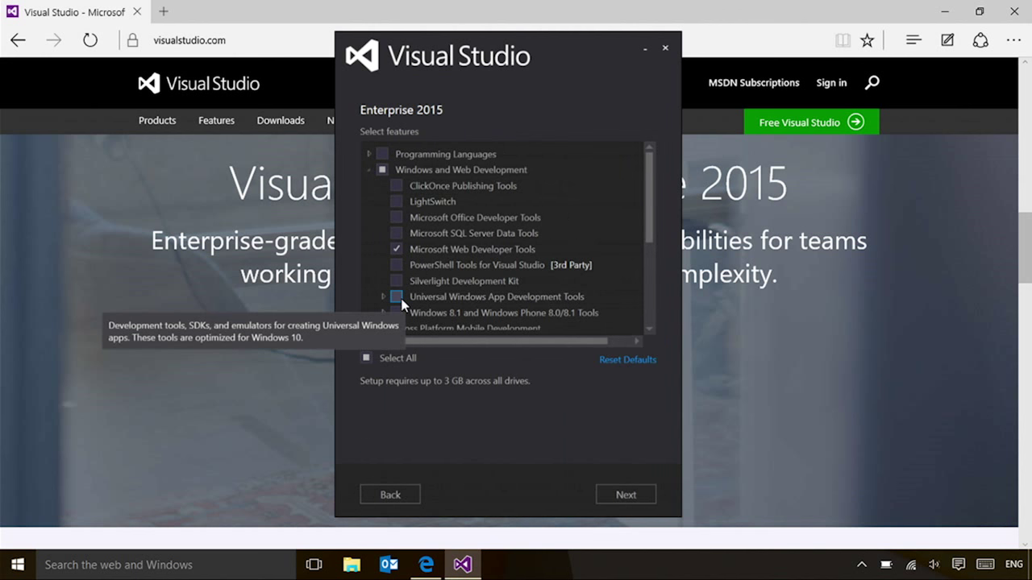
pyautogui.click(396, 296)
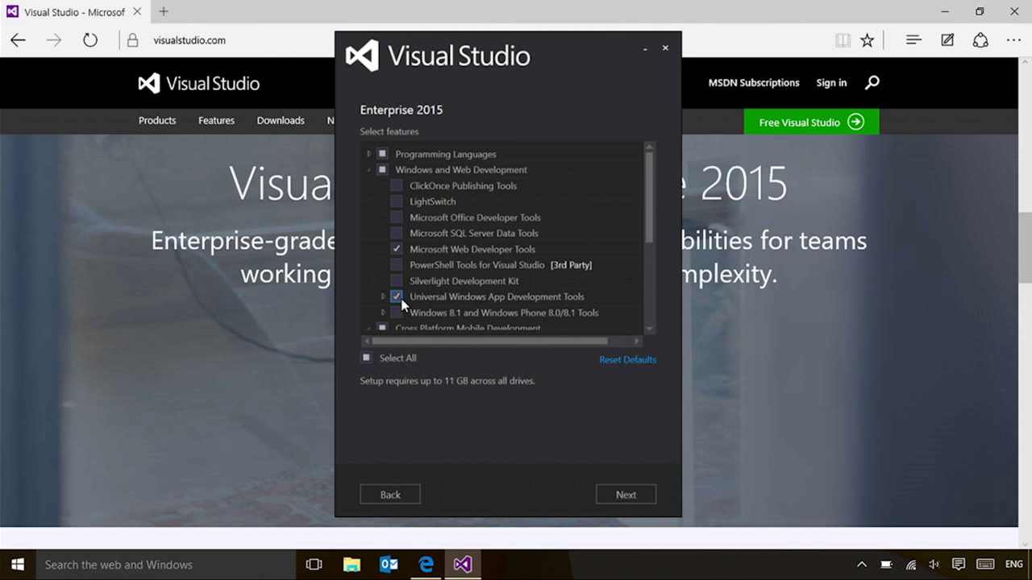
pyautogui.click(626, 494)
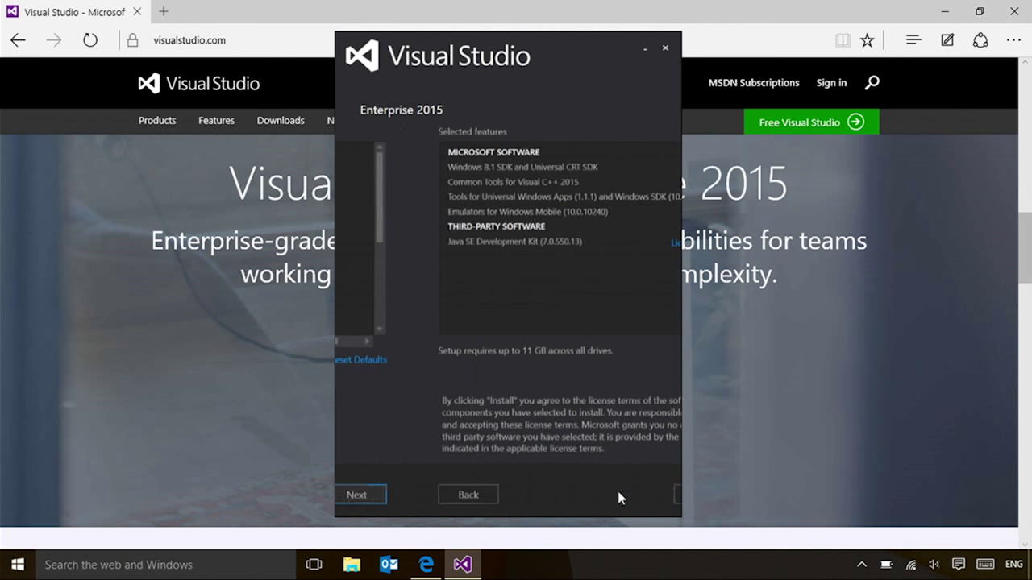
pyautogui.click(361, 495)
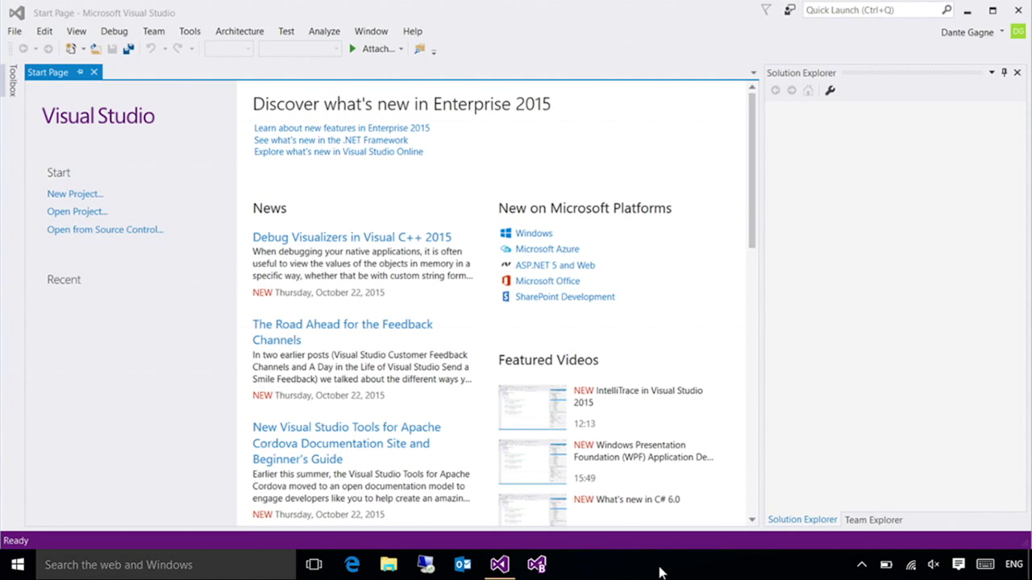
pyautogui.moveTo(245, 415)
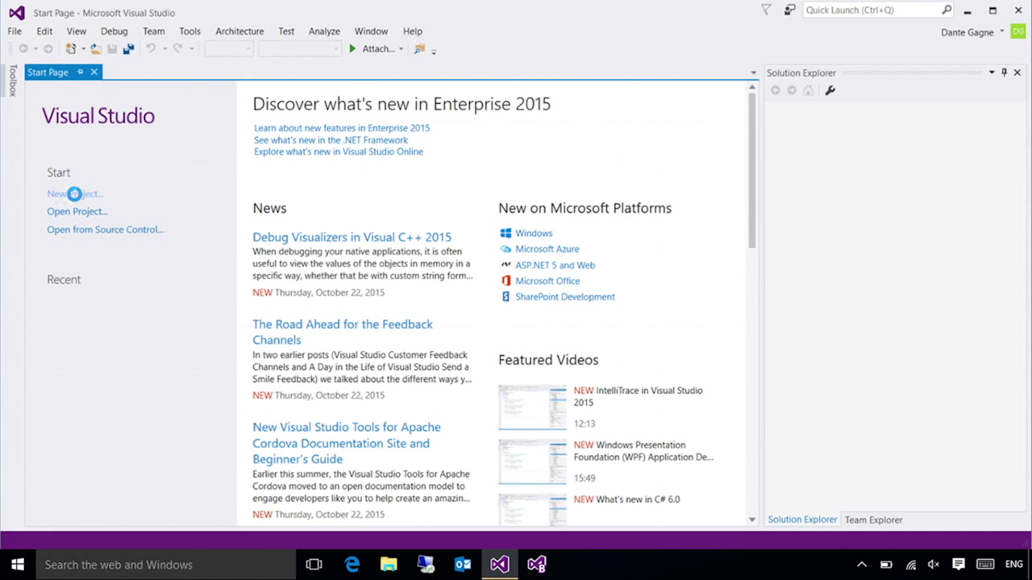
# Start a new project from the Visual Studio 2015 Start Page
pyautogui.click(73, 194)
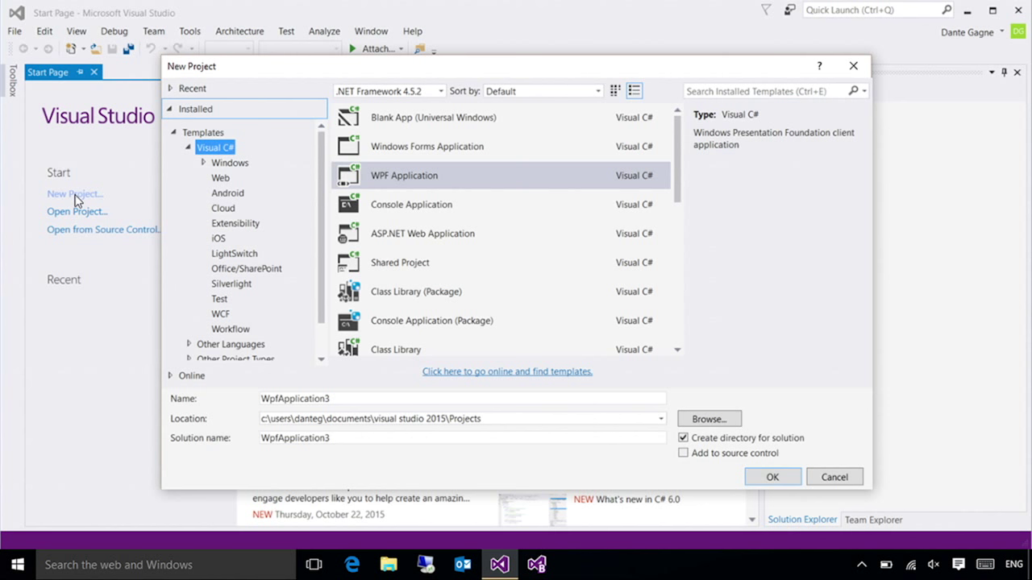
pyautogui.moveTo(491, 120)
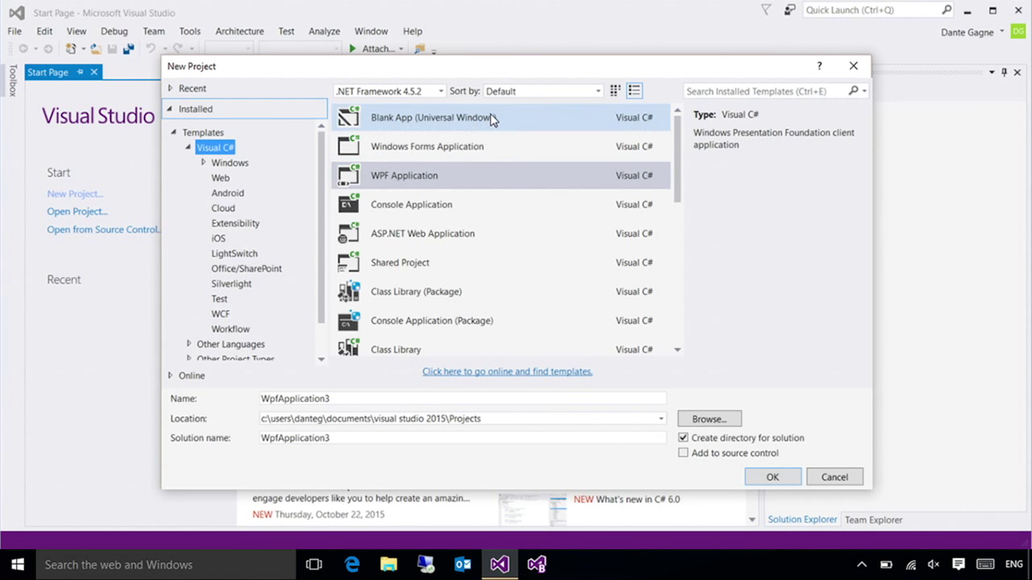
# Select the Visual C# Blank App (Universal Windows) template for project App1
pyautogui.click(431, 117)
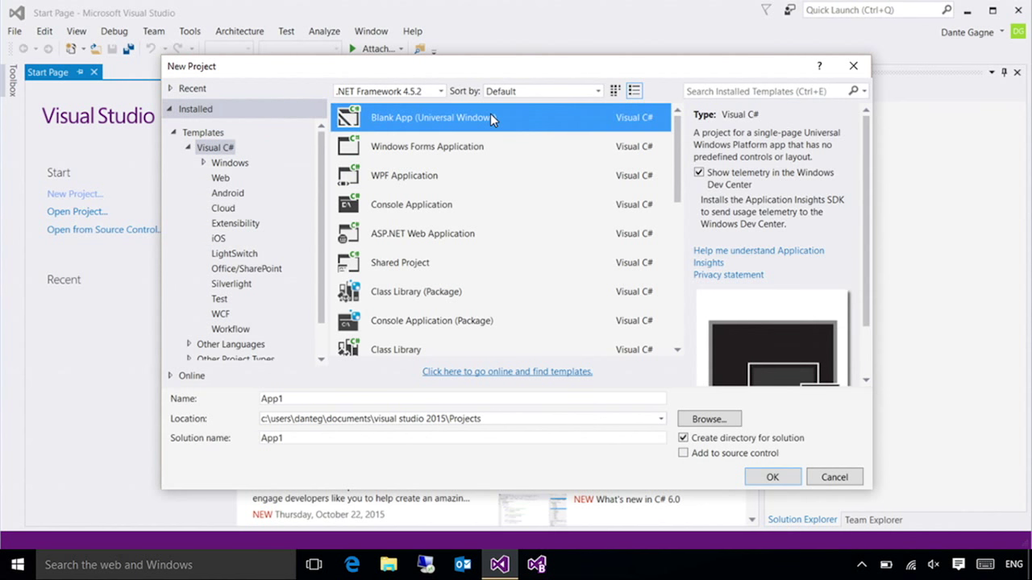